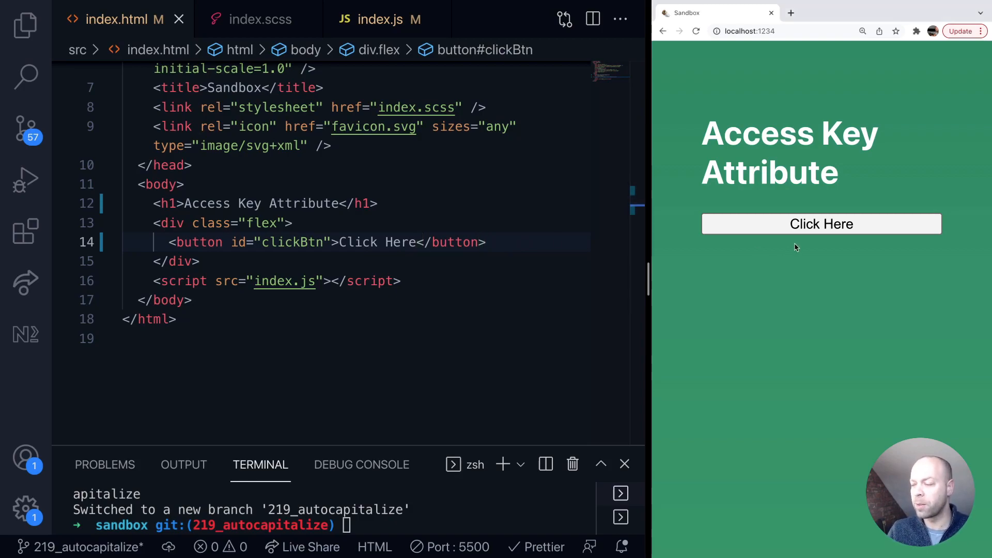
Step: Trigger the Click Here button's 'Button clicked!' alert in Chrome, then dismiss it
left_click(822, 224)
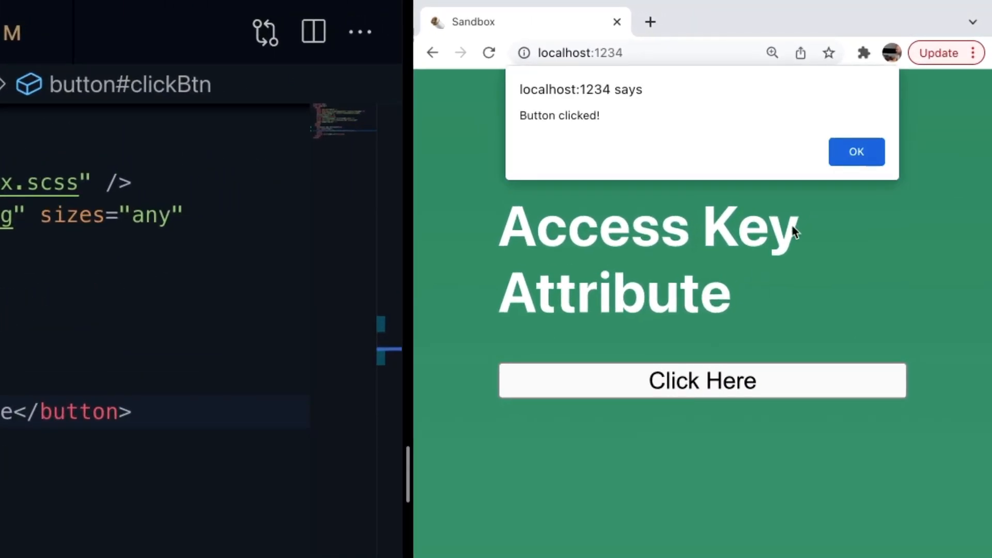
left_click(856, 151)
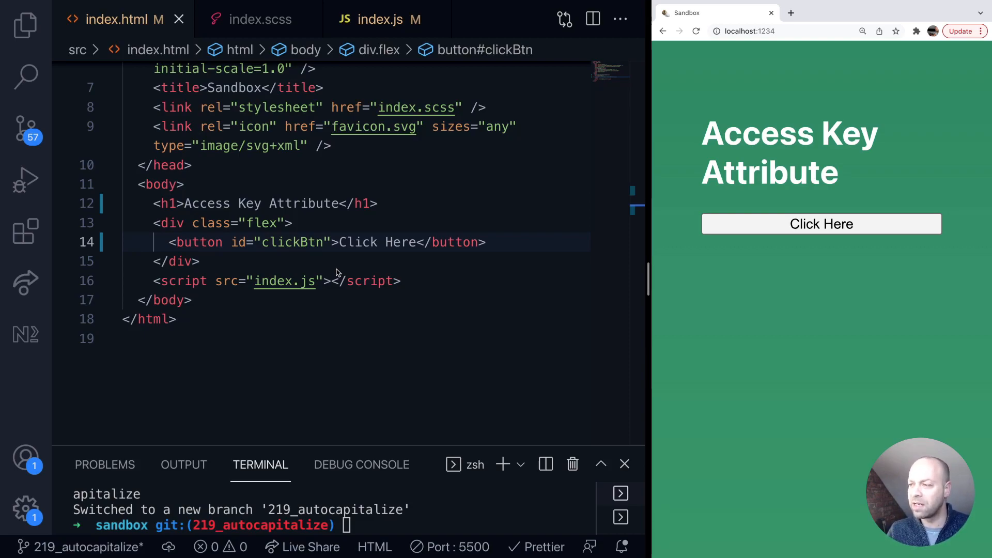
mouse_move(429, 261)
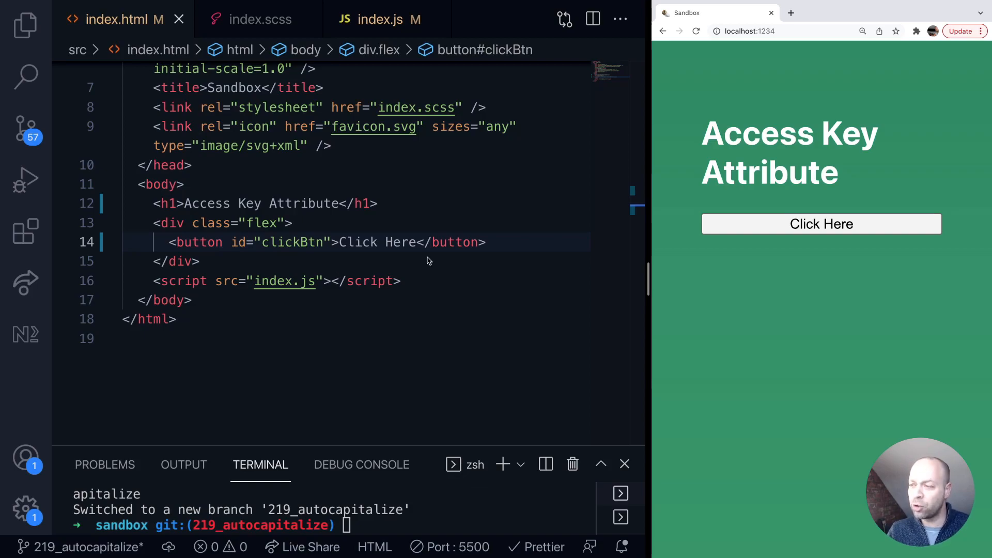
mouse_move(340, 269)
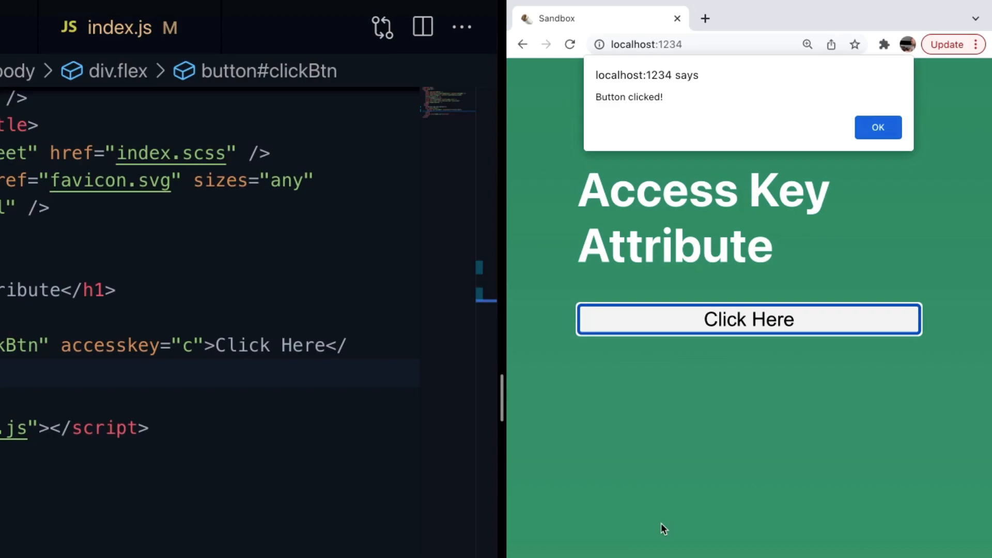
mouse_move(578, 506)
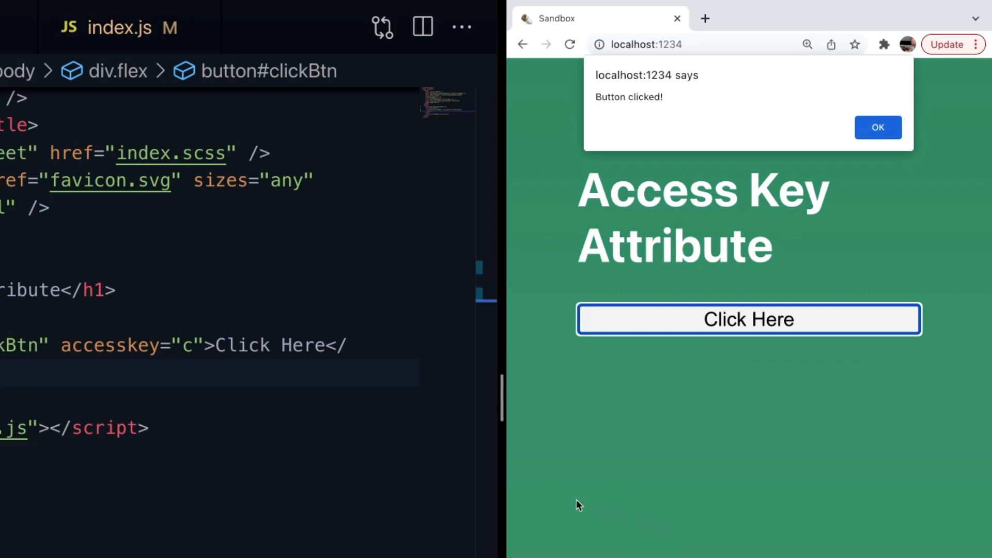